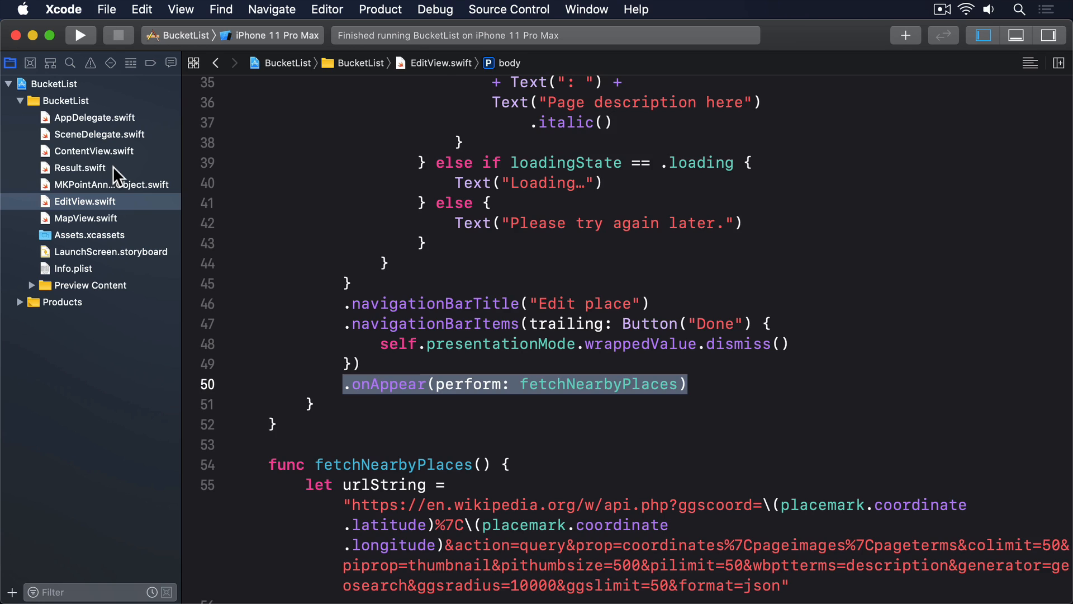
Add Comparable conformance to the Page struct in Result.swift
{"action": "left_click", "coordinate": [81, 167]}
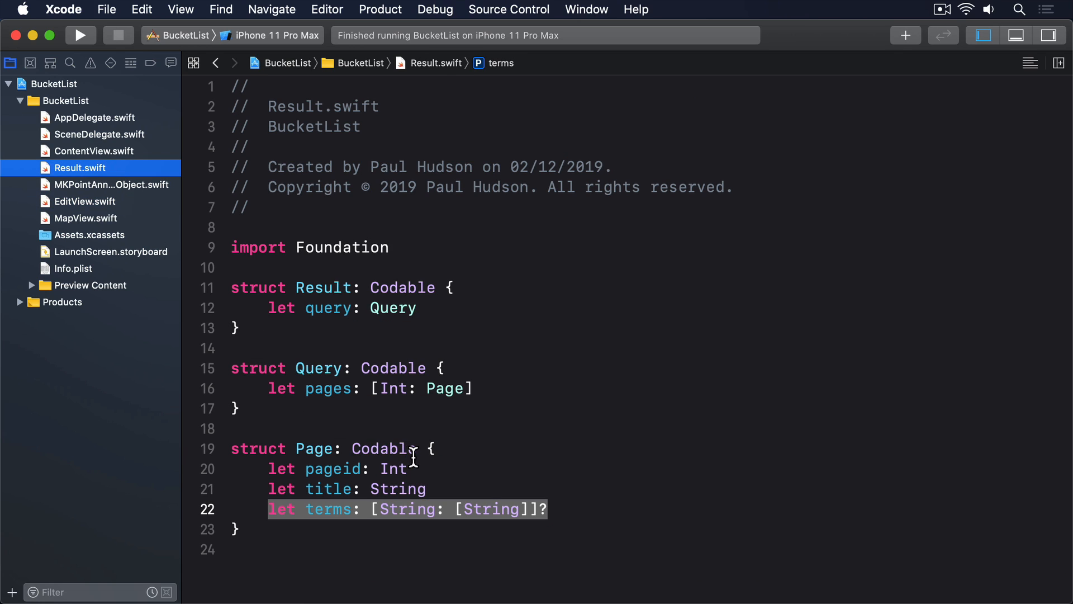
{"action": "type", "text": ", Comparable"}
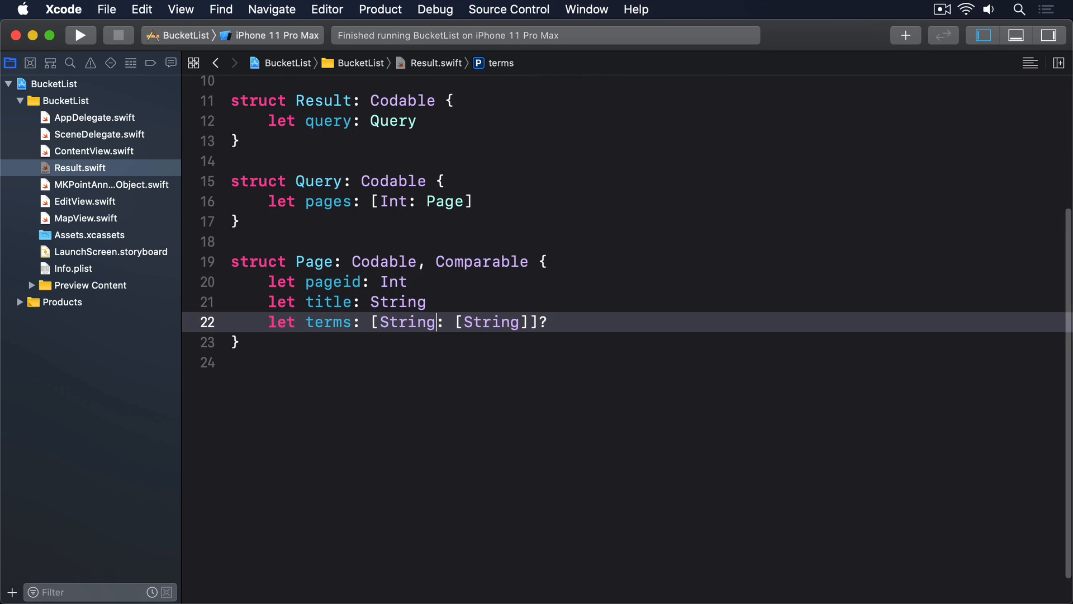
Write a static < function on Page returning lhs.title < rhs.title
{"action": "type", "text": "static func"}
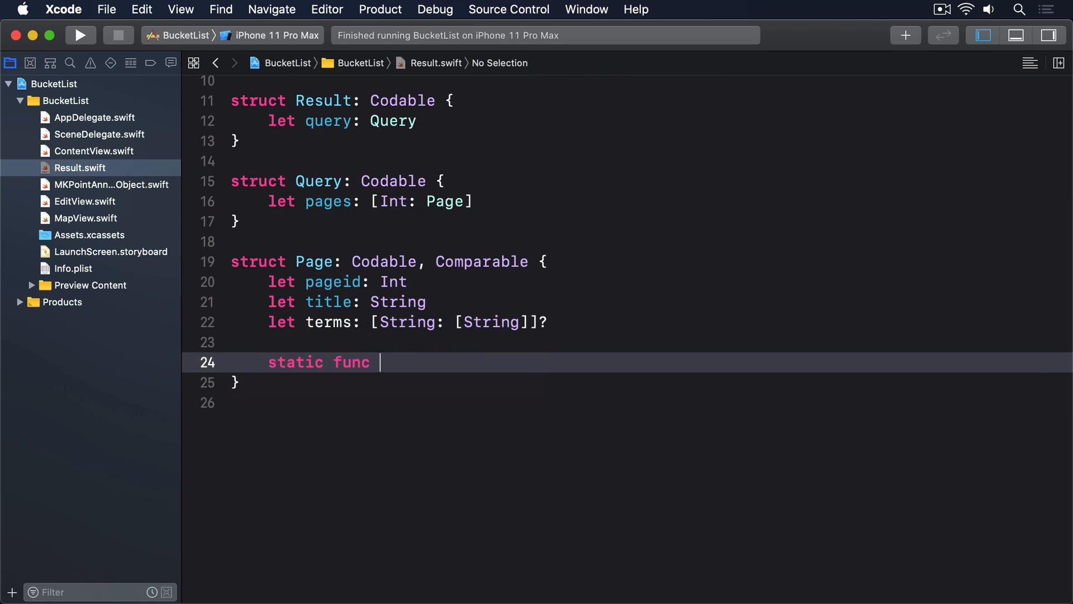
{"action": "type", "text": "< (lhs: Page, rhs: Page) ->"}
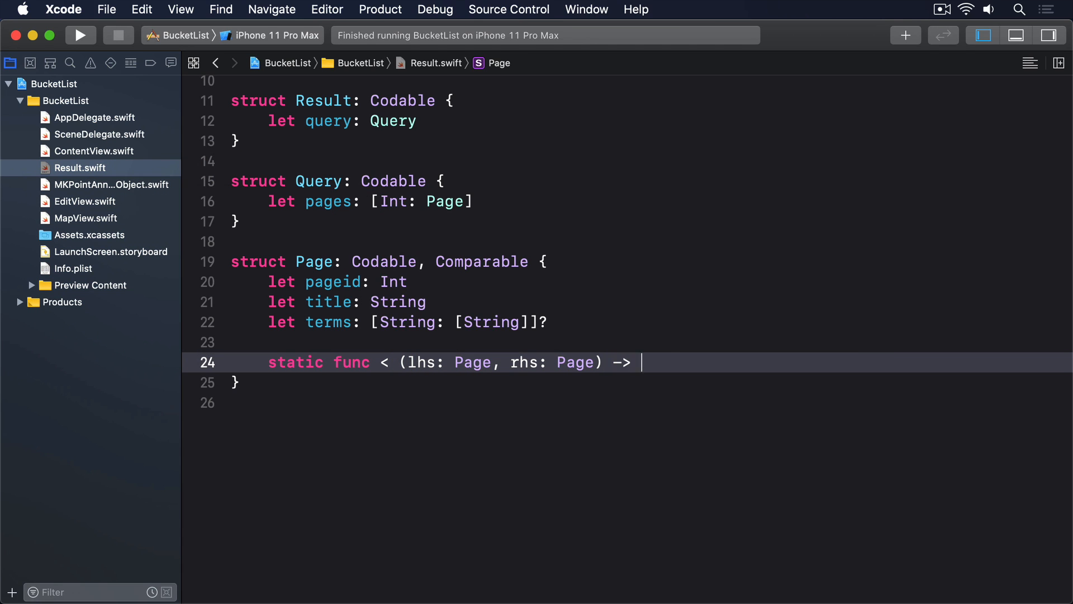
{"action": "type", "text": "lhs"}
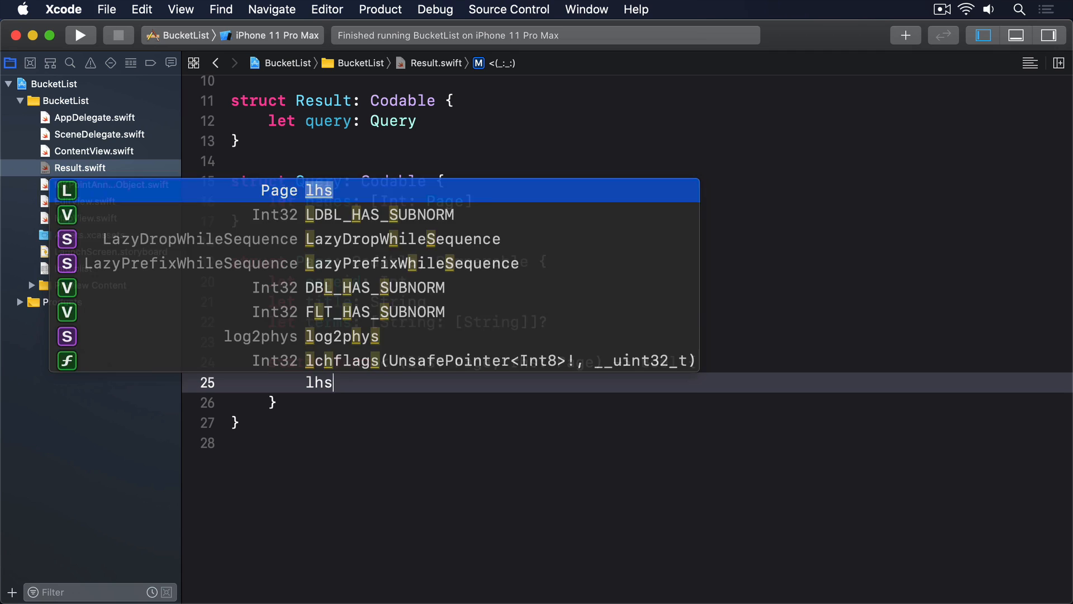
{"action": "type", "text": ".title < rhs"}
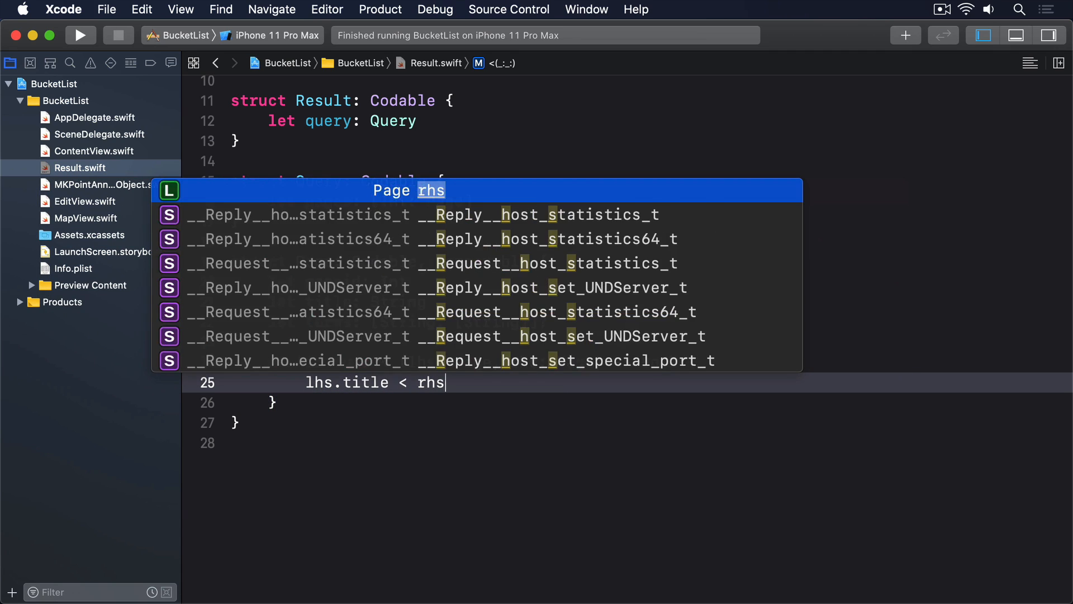
{"action": "type", "text": ".title"}
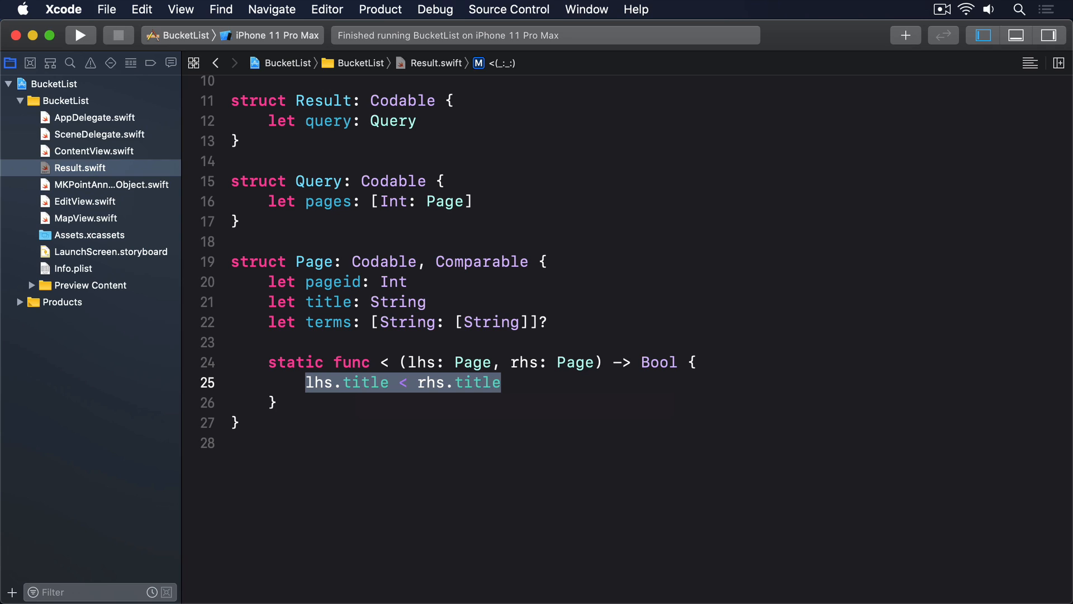
{"action": "mouse_move", "coordinate": [113, 205]}
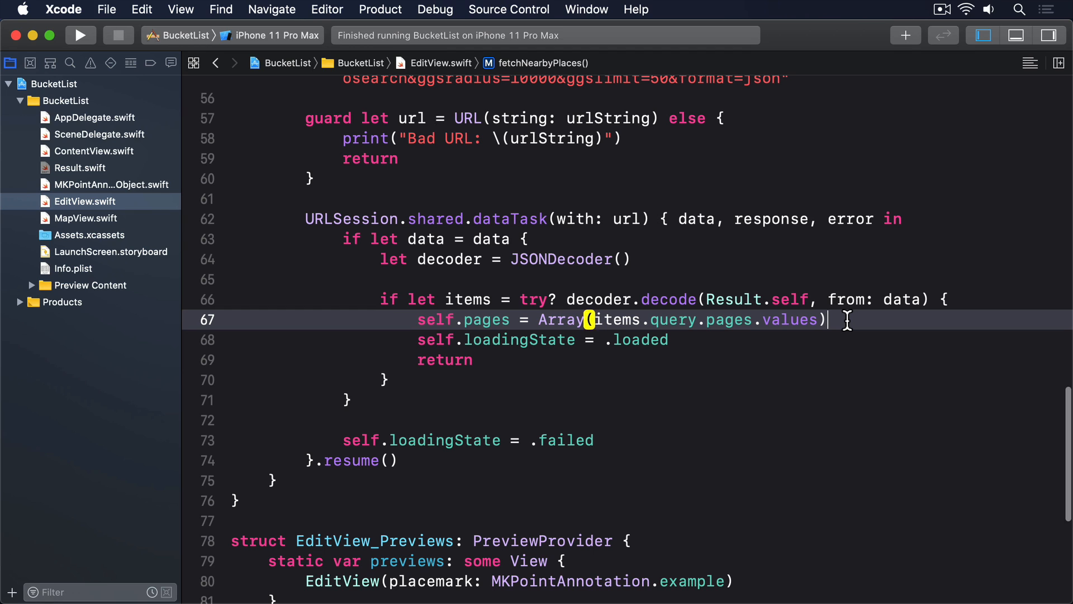
Append .sorted() to the decoded pages array in fetchNearbyPlaces
{"action": "type", "text": ".sorted()"}
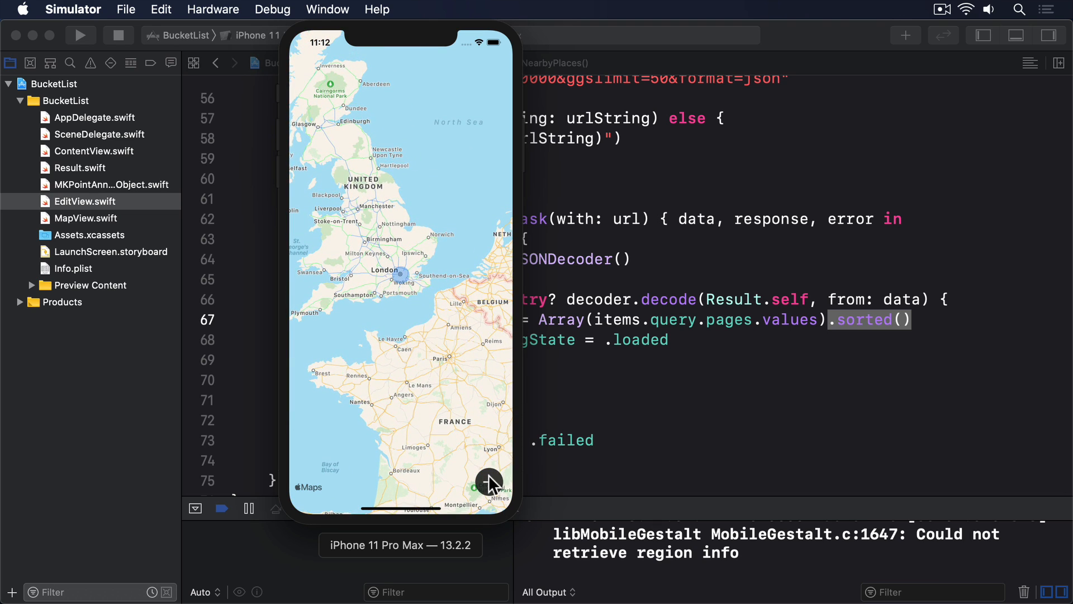
Add a new place at the map centre in the running BucketList app
{"action": "left_click", "coordinate": [488, 481]}
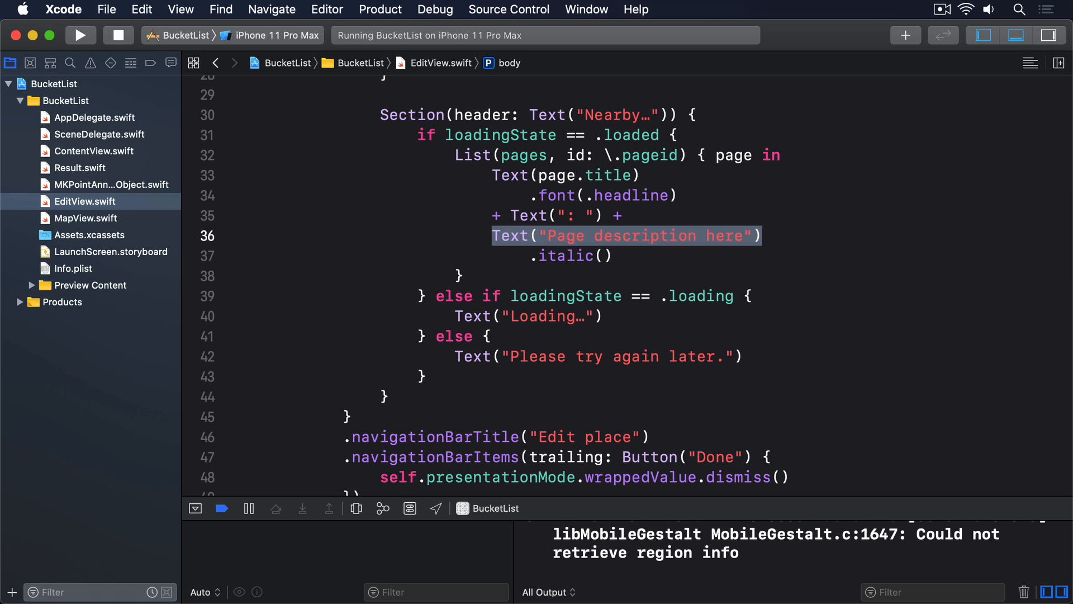
{"action": "mouse_move", "coordinate": [174, 212]}
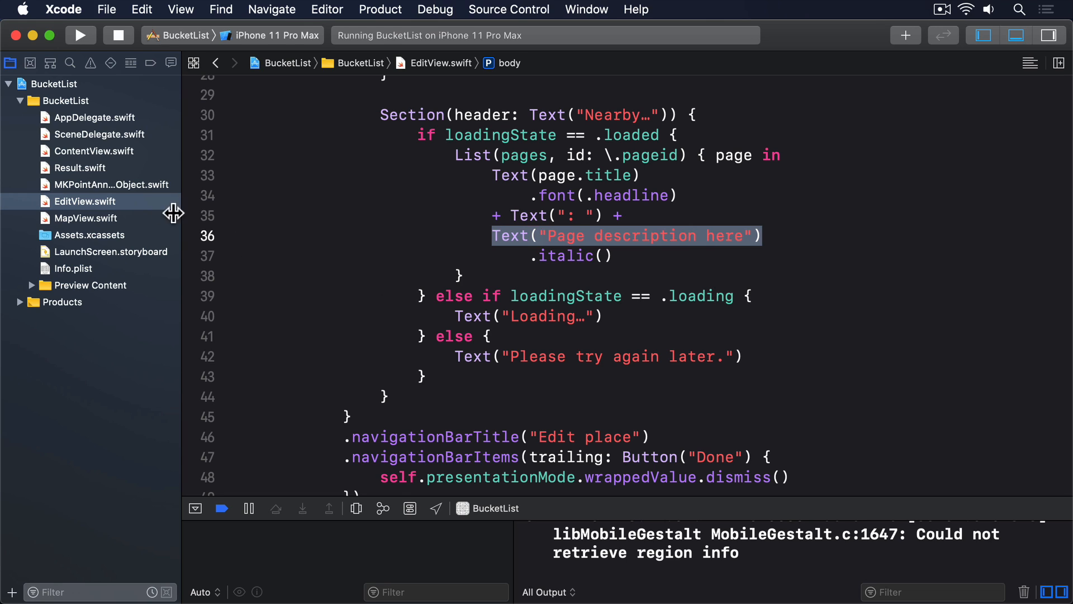
Add a description property returning terms?["description"]?.first ?? "No further information"
{"action": "left_click", "coordinate": [79, 167]}
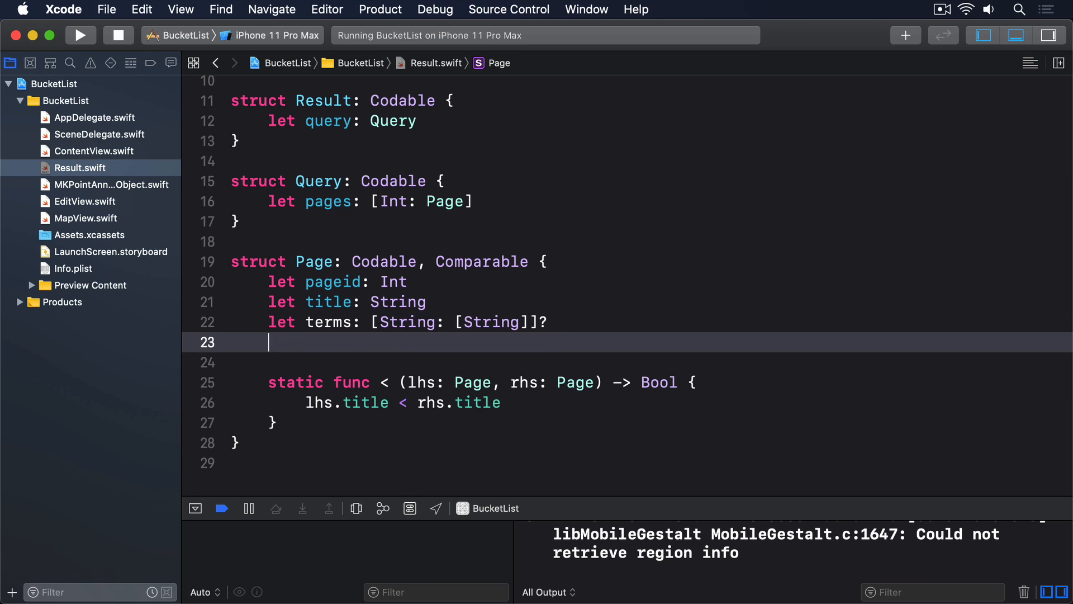
{"action": "type", "text": "var description:"}
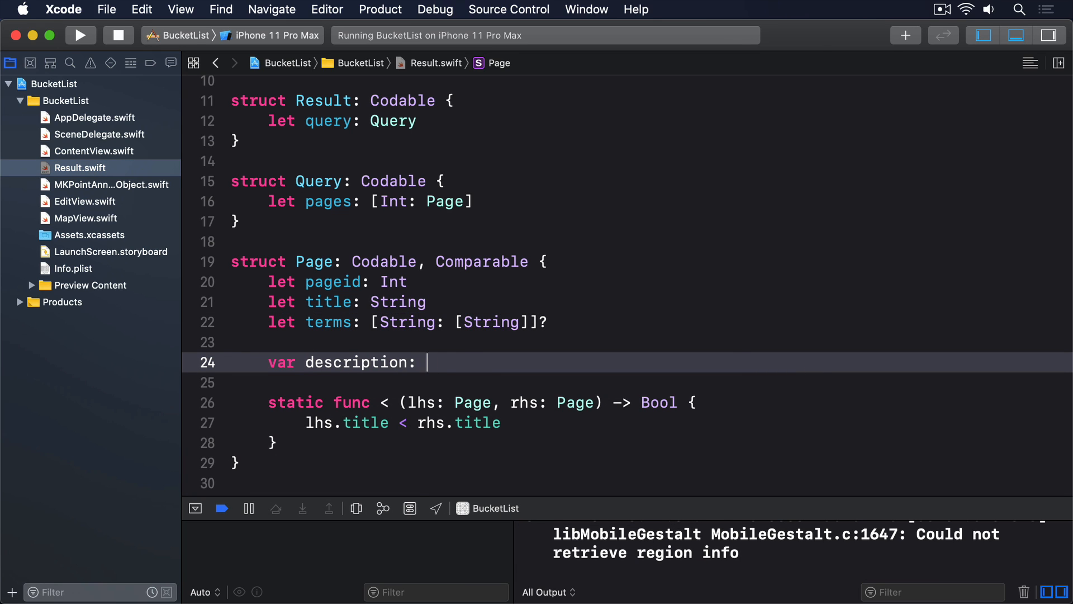
{"action": "type", "text": "terms"}
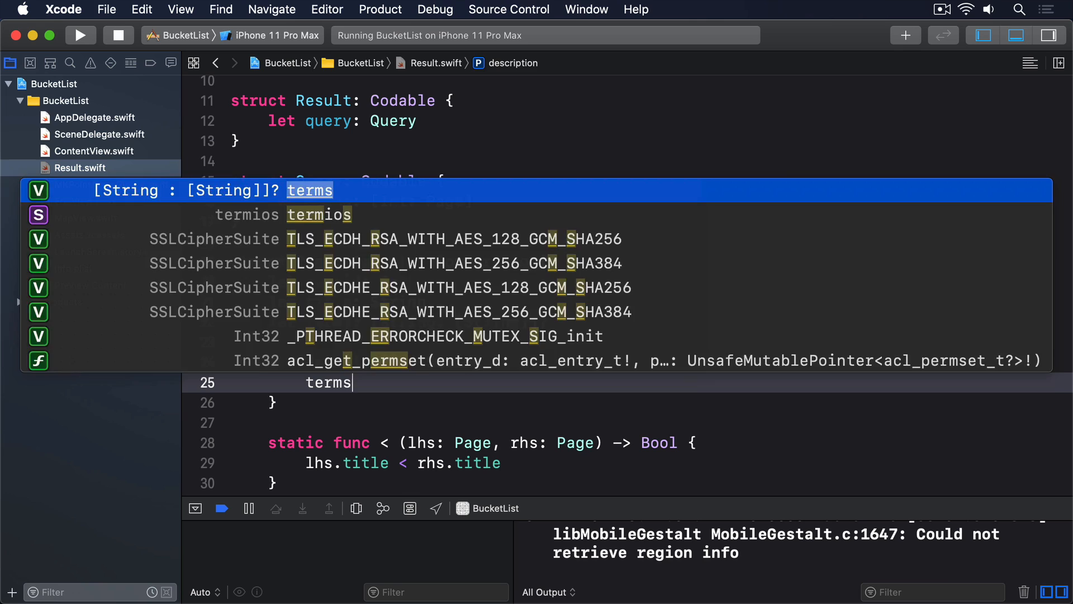
{"action": "type", "text": "?[\"description\"]"}
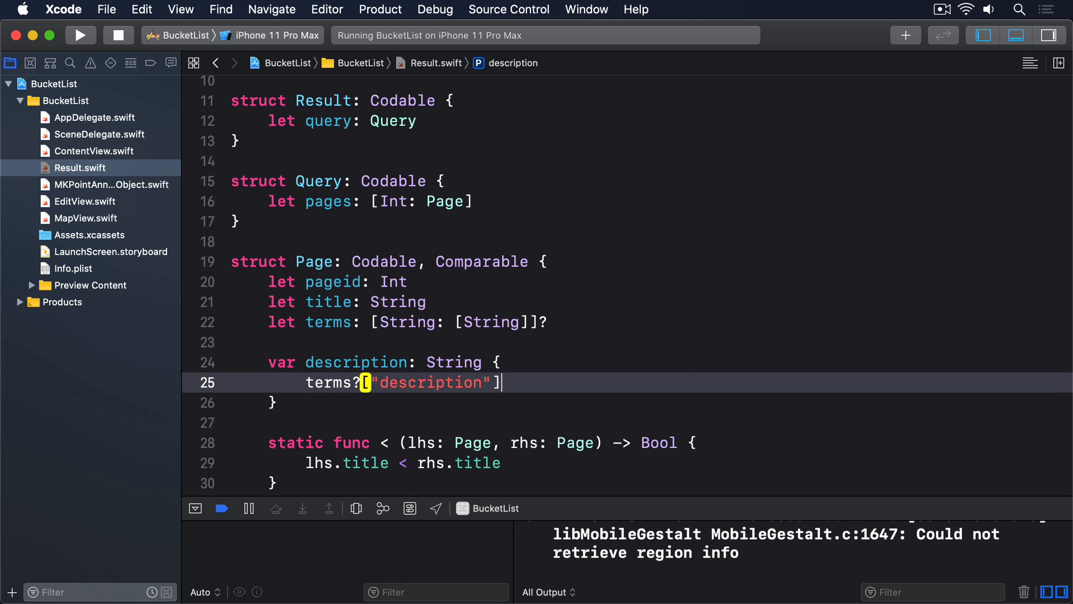
{"action": "type", "text": "?.first"}
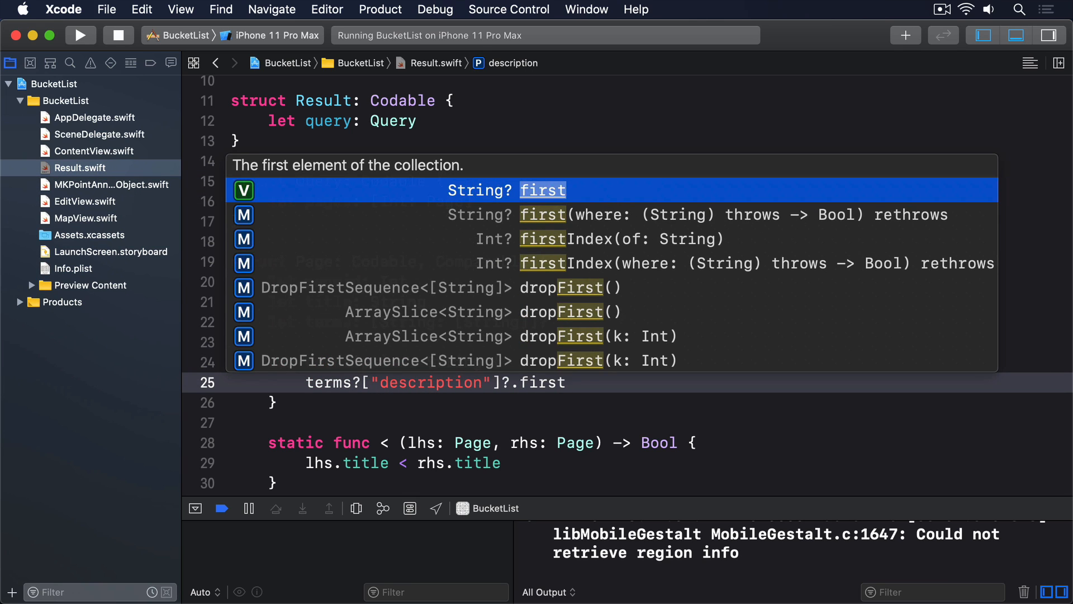
{"action": "type", "text": "?? \"No further in"}
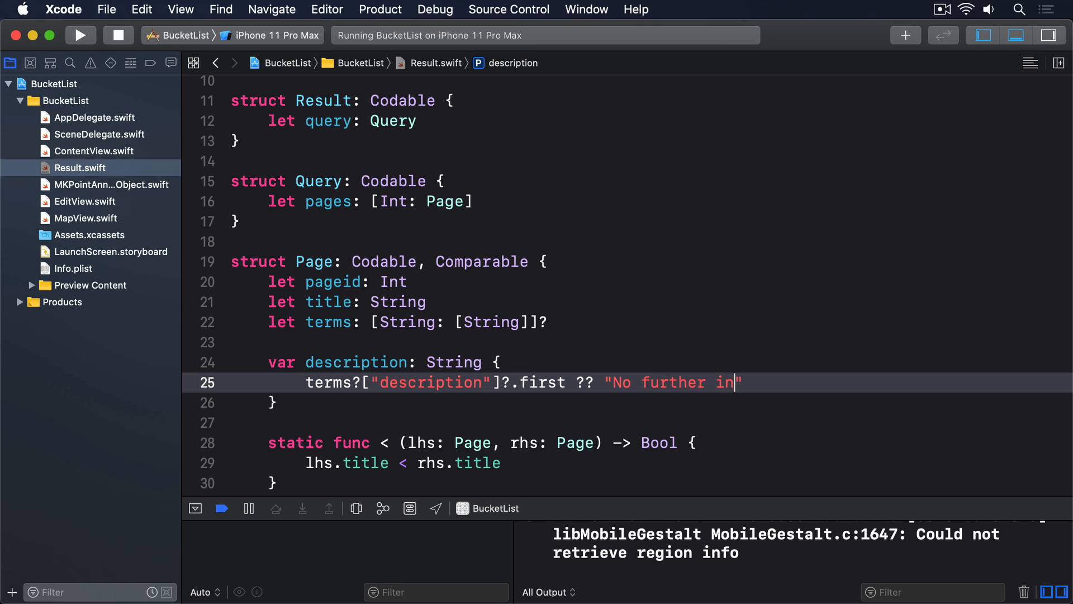
Replace the "Page description here" placeholder with page.description and rerun the app
{"action": "left_click", "coordinate": [84, 201]}
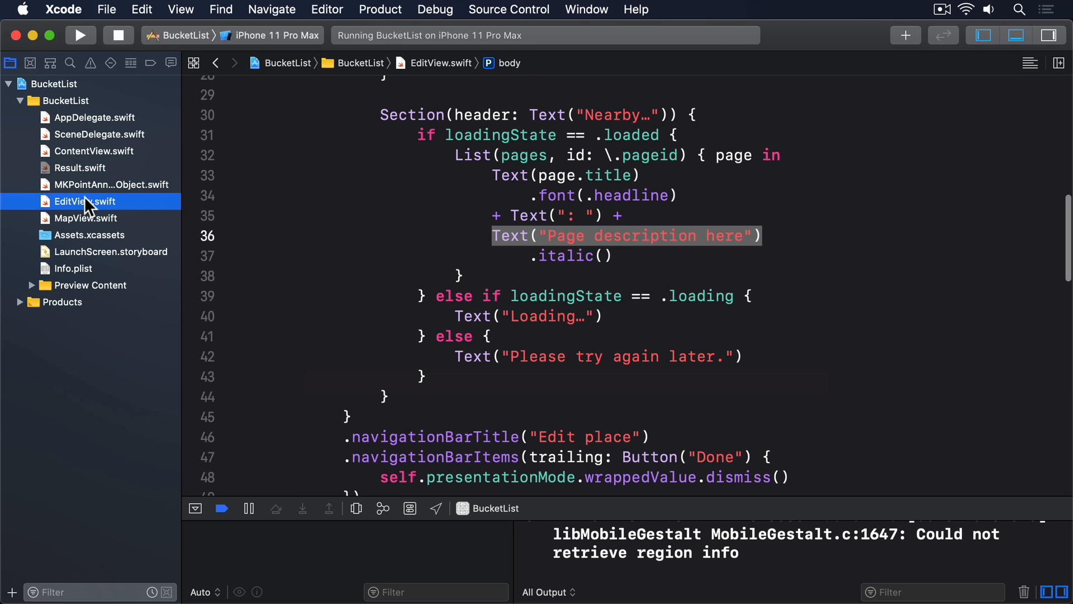
{"action": "left_click", "coordinate": [751, 235]}
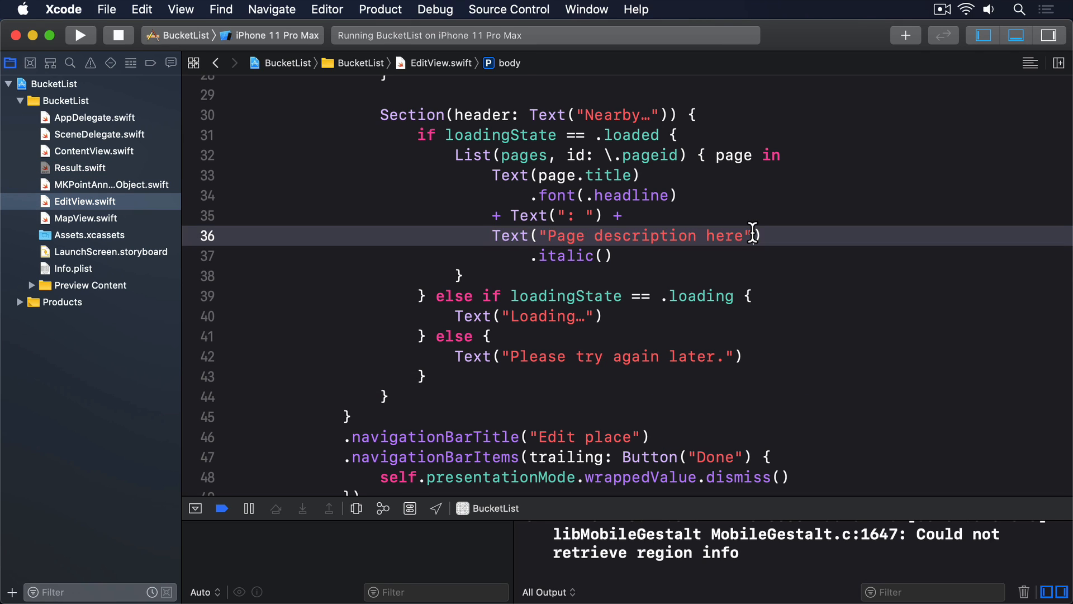
{"action": "double_click", "coordinate": [644, 235]}
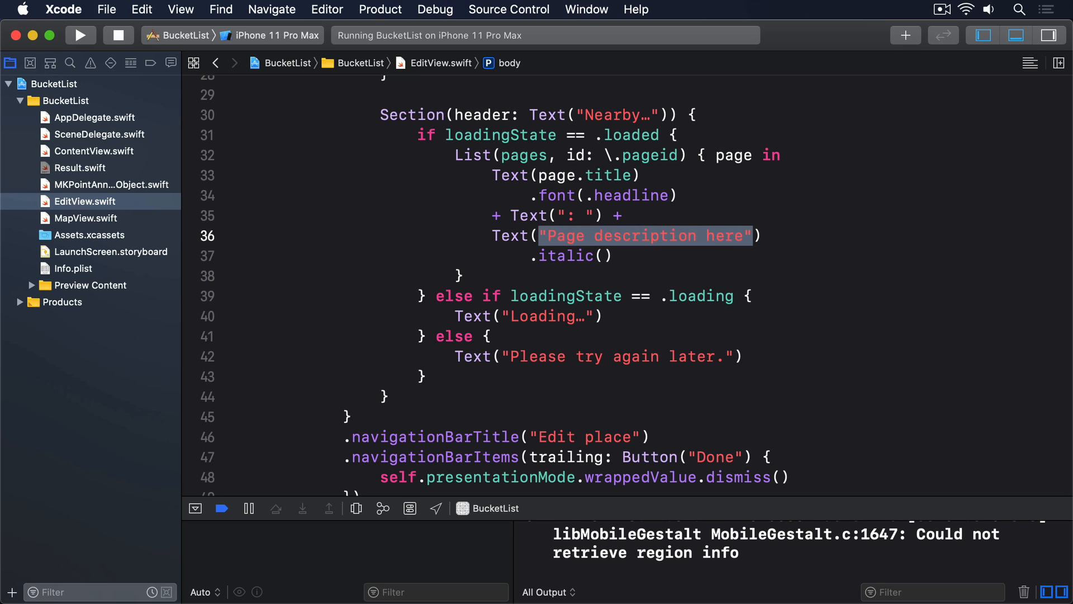
{"action": "type", "text": "page.description"}
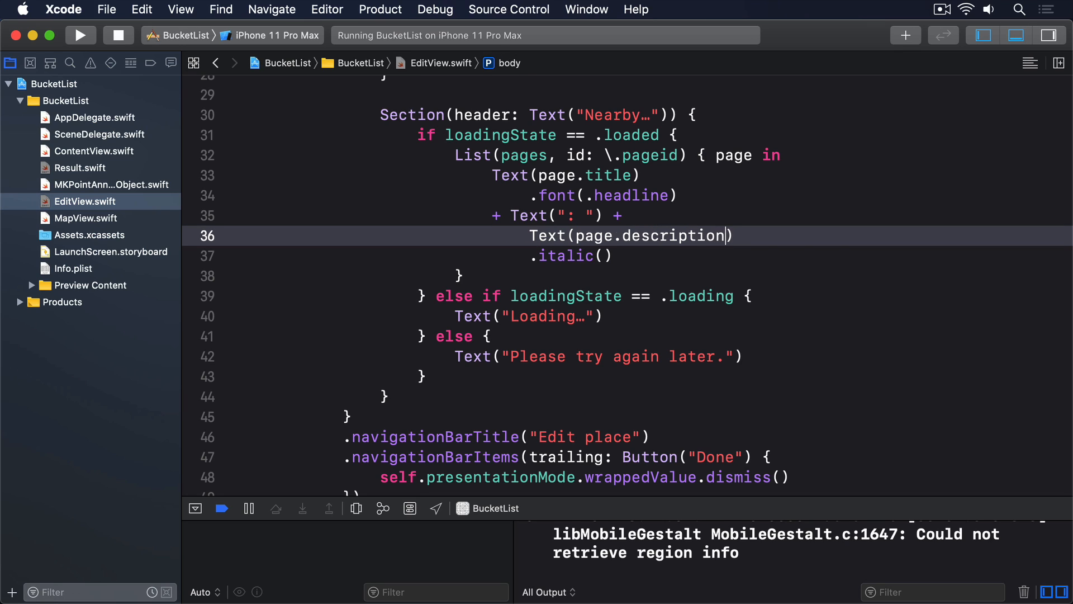
{"action": "double_click", "coordinate": [595, 236]}
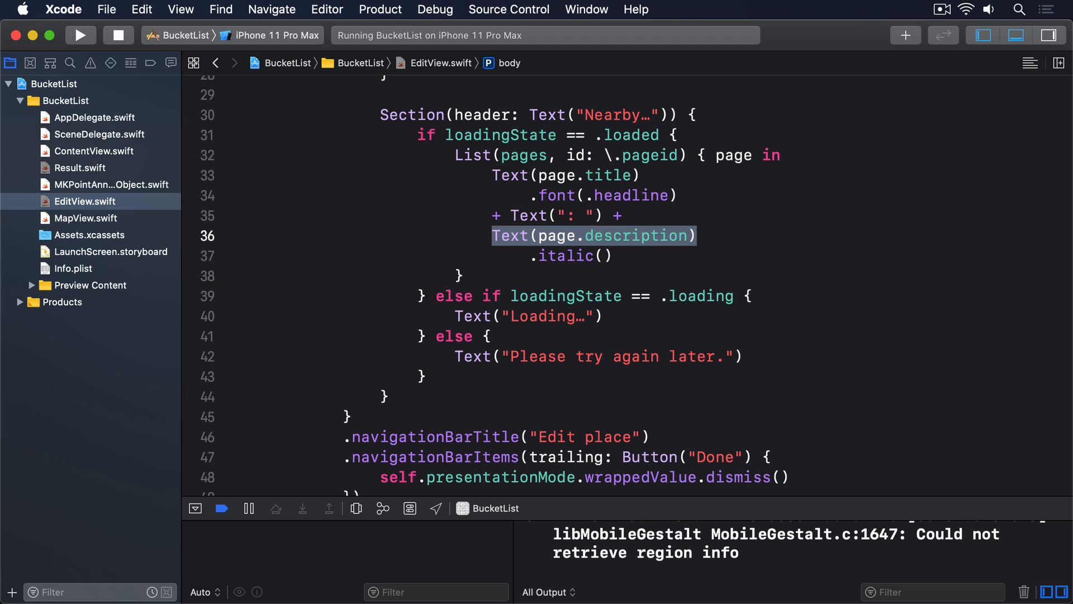
{"action": "left_click", "coordinate": [81, 35]}
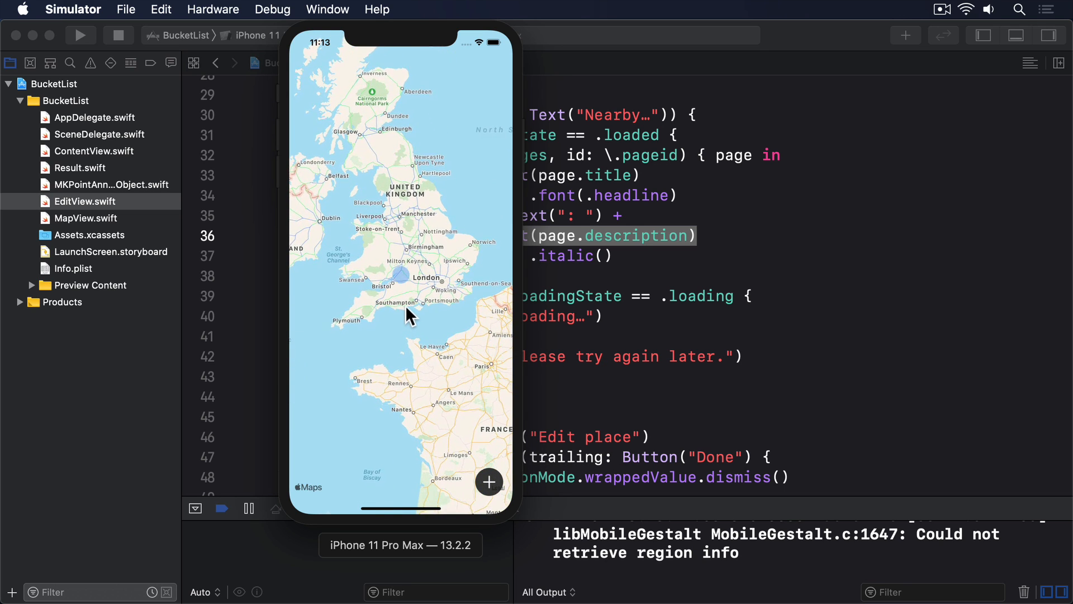
Add a place in the Simulator to bring up its Edit place sheet
{"action": "left_click", "coordinate": [488, 482]}
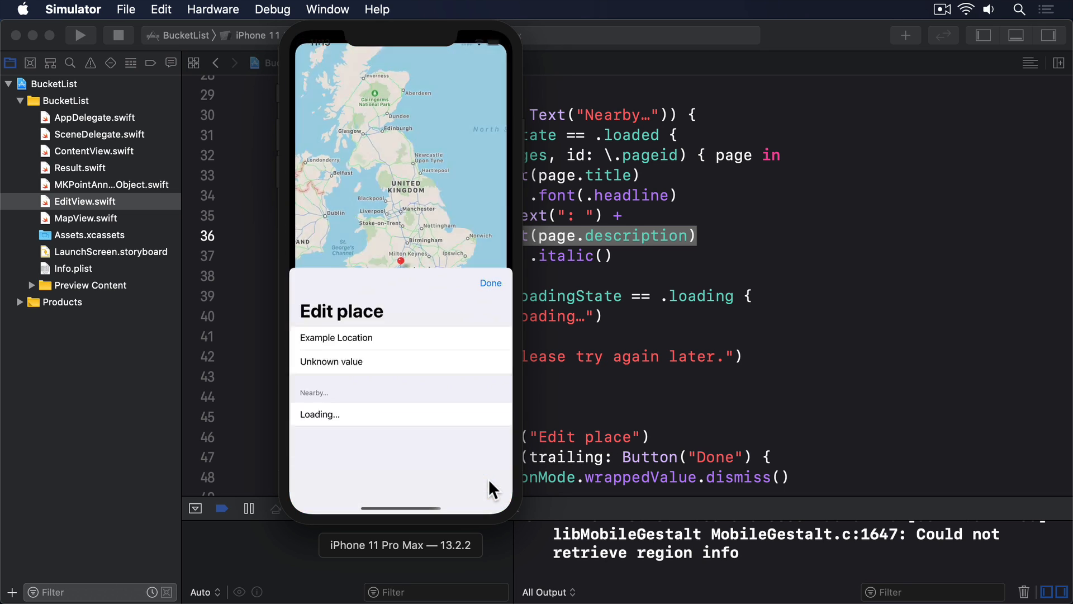